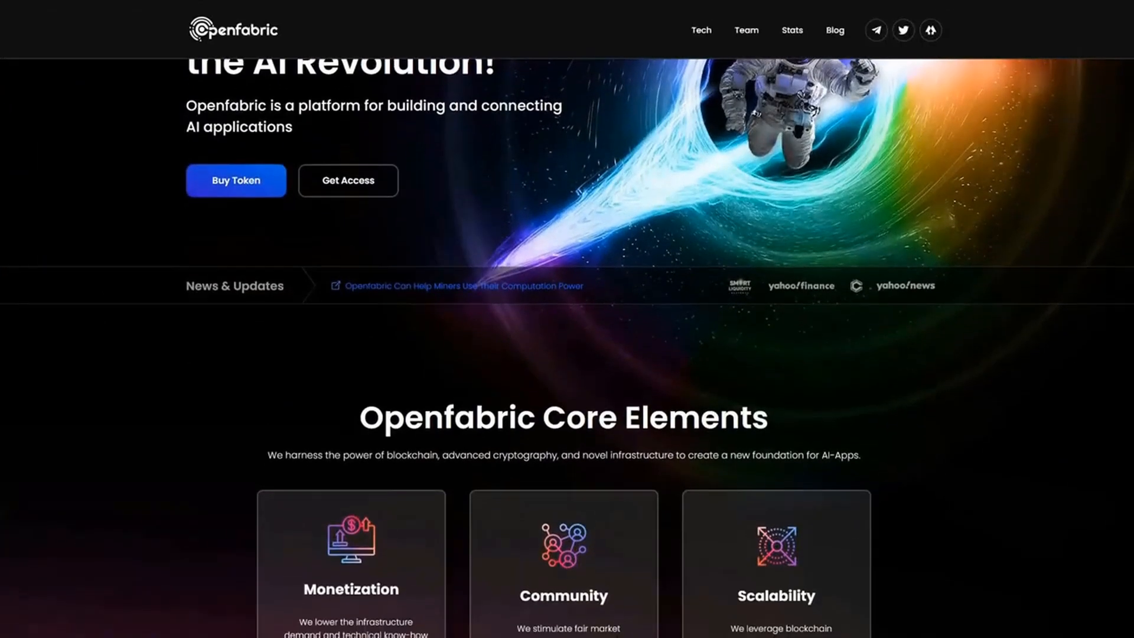
- Scroll through the homepage past the Openfabric Technology is Here video carousel
{"action": "scroll", "scroll_direction": "down", "scroll_amount": 3}
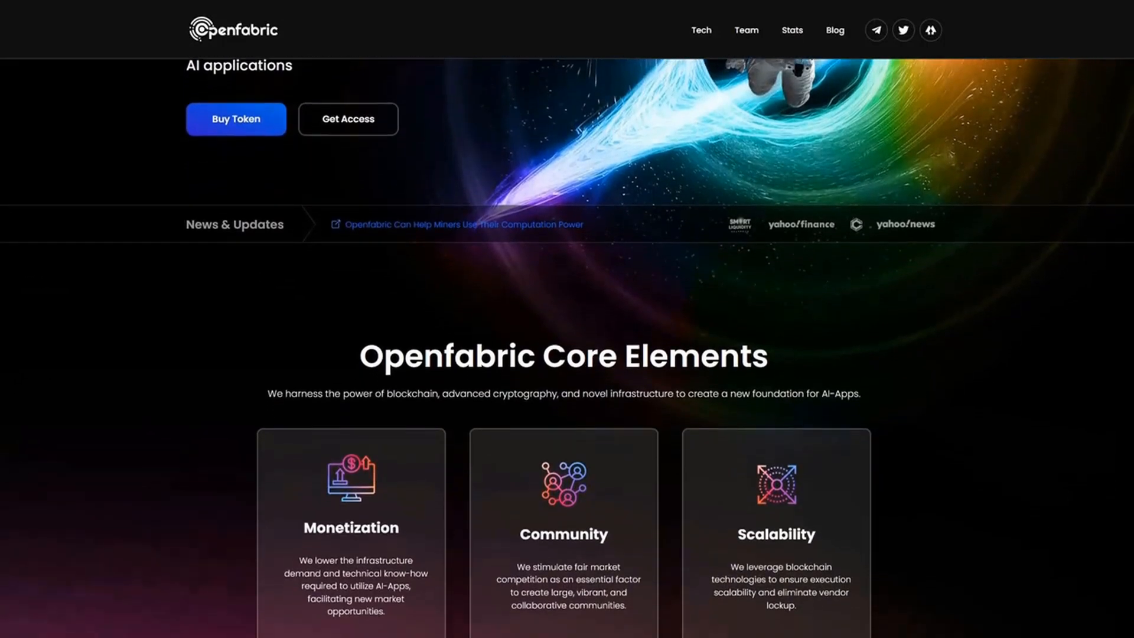
{"action": "scroll", "scroll_direction": "down", "scroll_amount": 3}
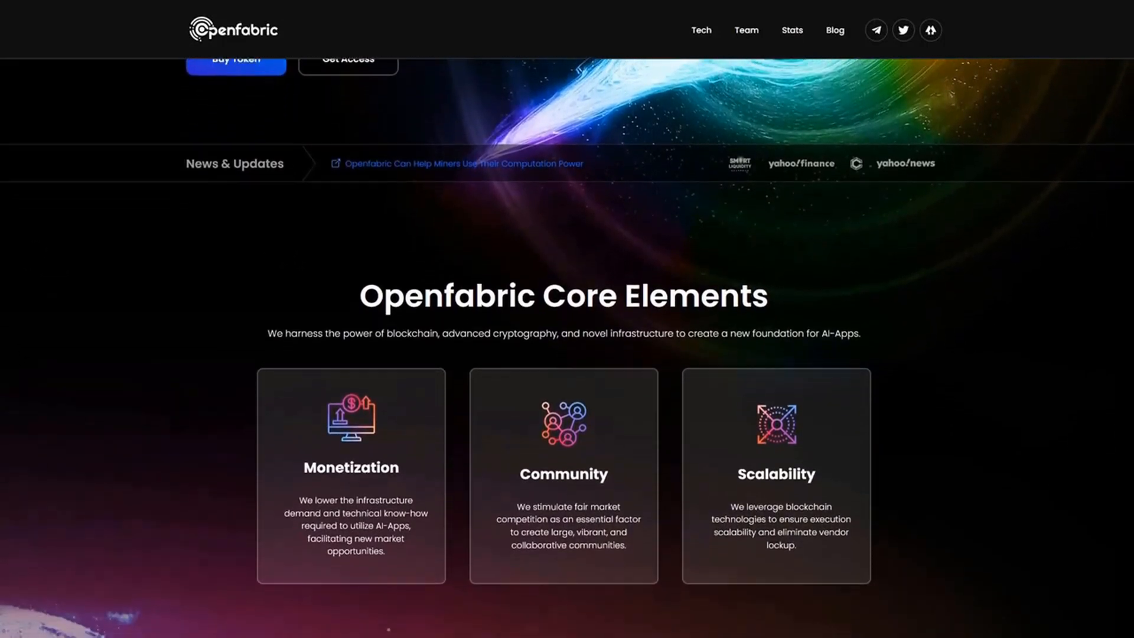
{"action": "scroll", "scroll_direction": "down", "scroll_amount": 3}
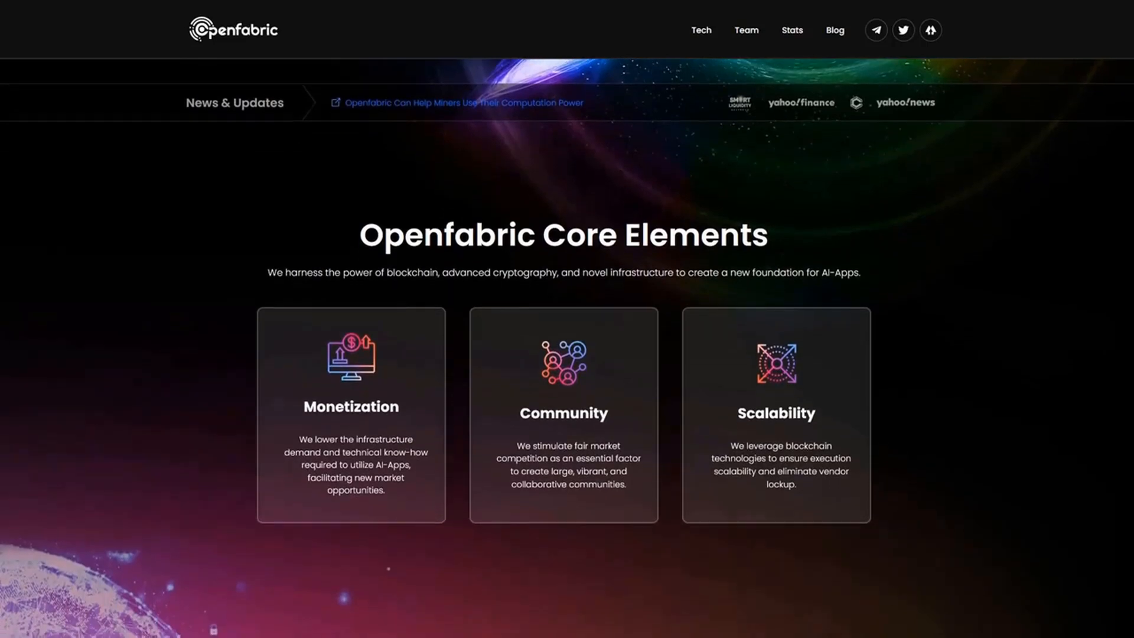
{"action": "scroll", "scroll_direction": "down", "scroll_amount": 3}
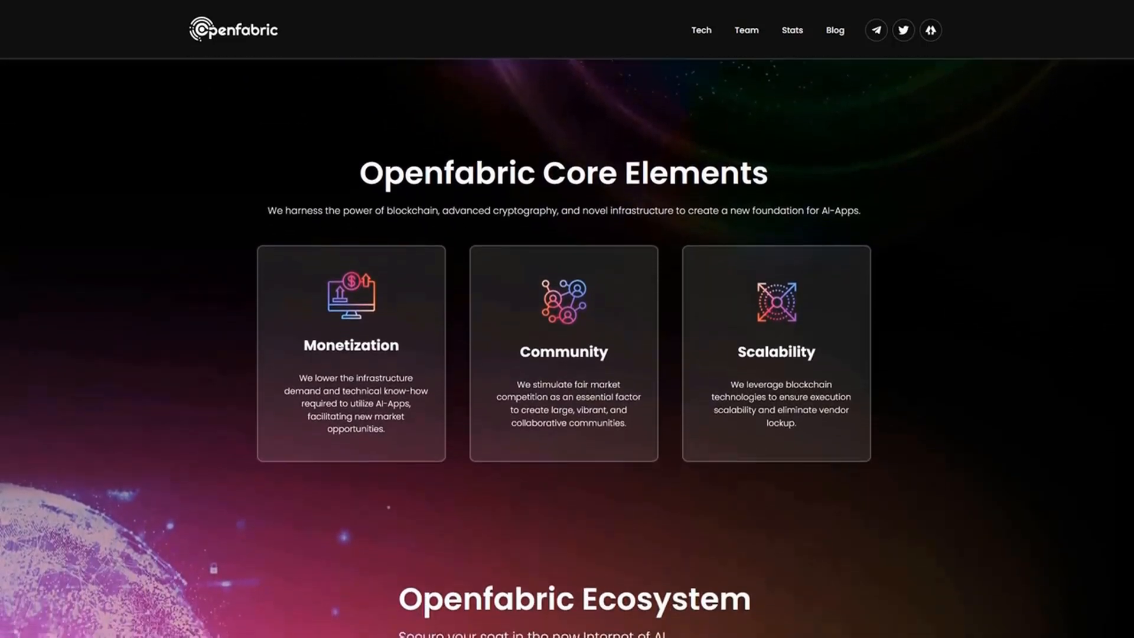
{"action": "scroll", "scroll_direction": "down", "scroll_amount": 3}
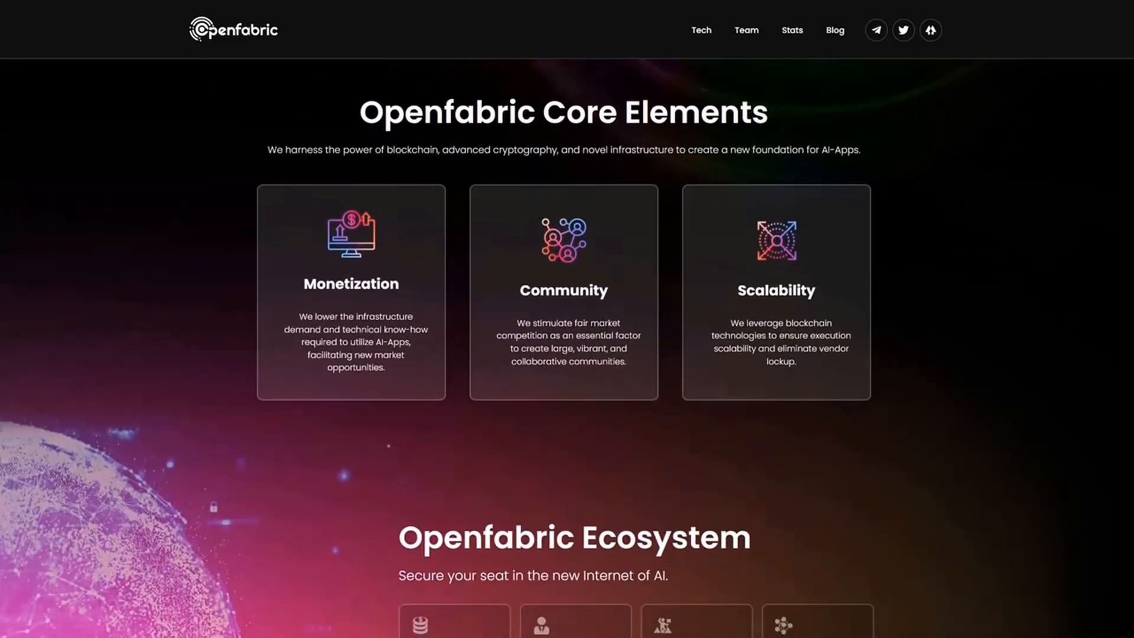
{"action": "scroll", "scroll_direction": "down", "scroll_amount": 3}
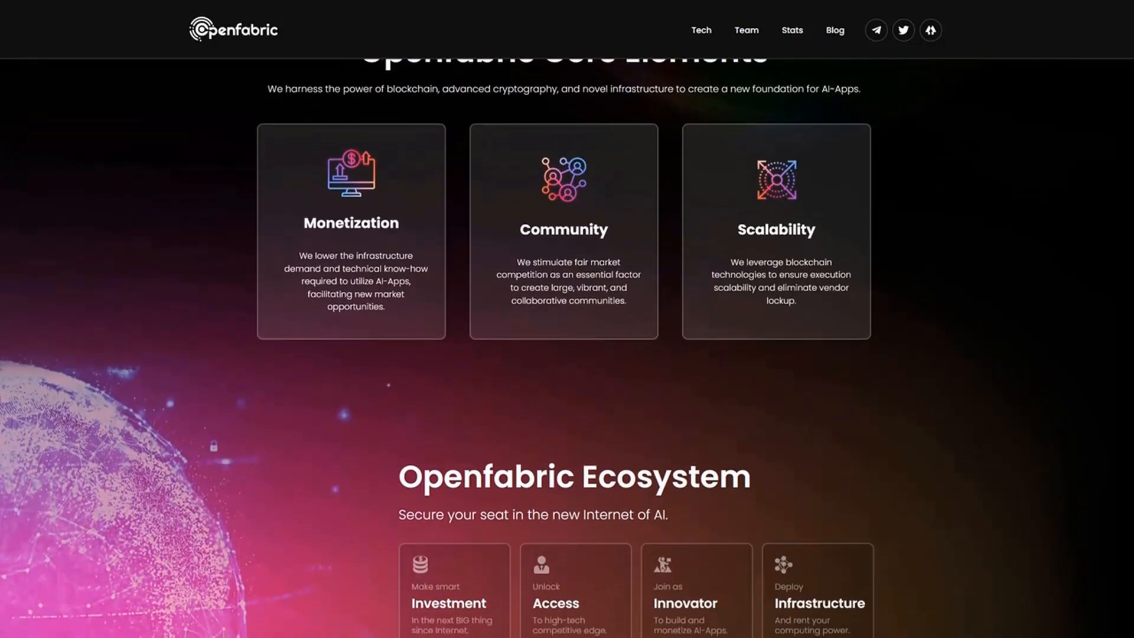
{"action": "scroll", "scroll_direction": "down", "scroll_amount": 3}
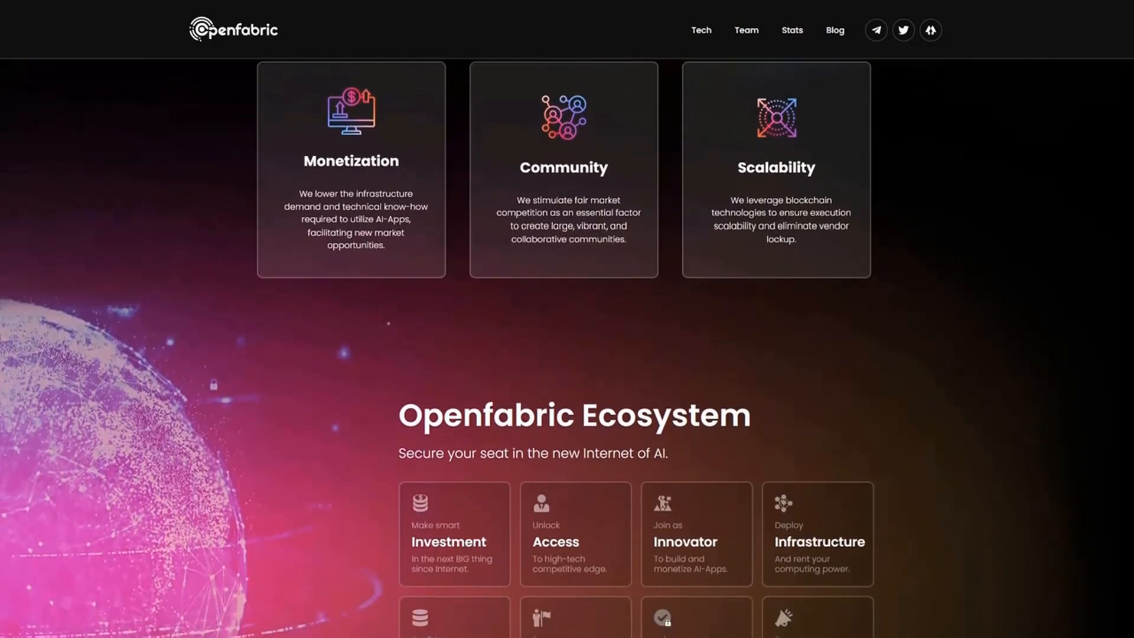
{"action": "scroll", "scroll_direction": "down", "scroll_amount": 3}
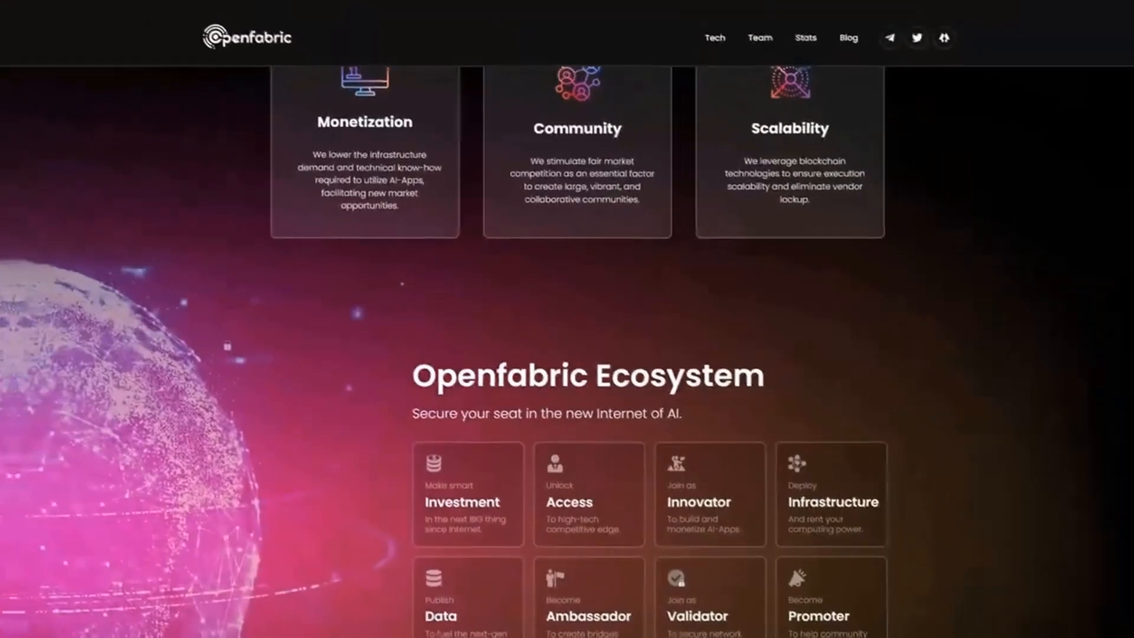
- Continue down to The Solution & How it Works section
{"action": "scroll", "scroll_direction": "down", "scroll_amount": 3}
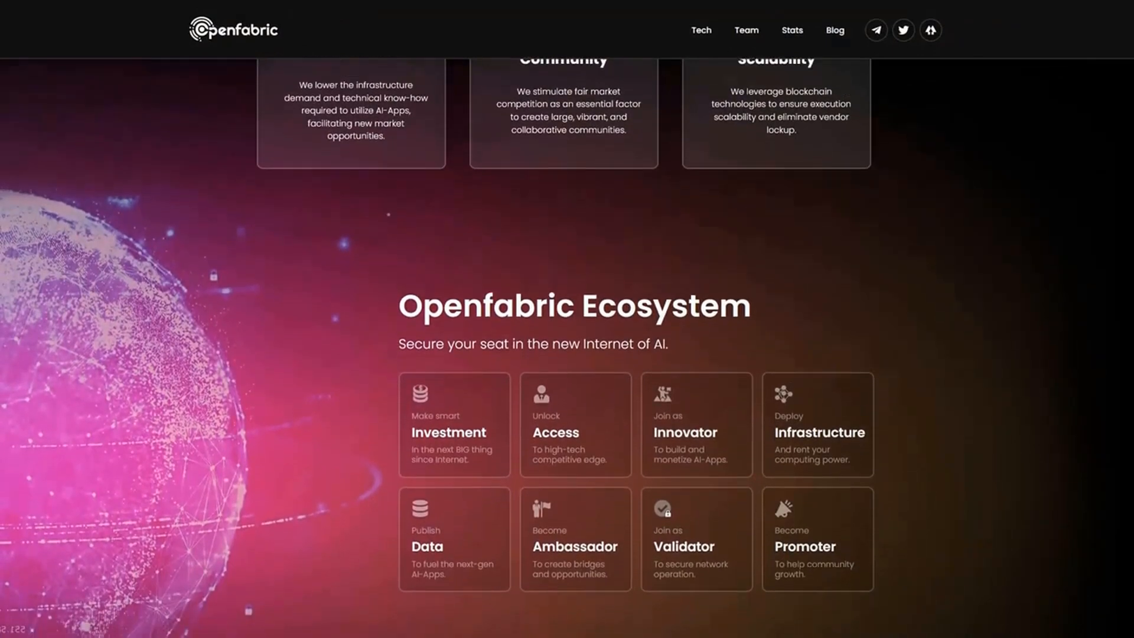
{"action": "scroll", "scroll_direction": "down", "scroll_amount": 3}
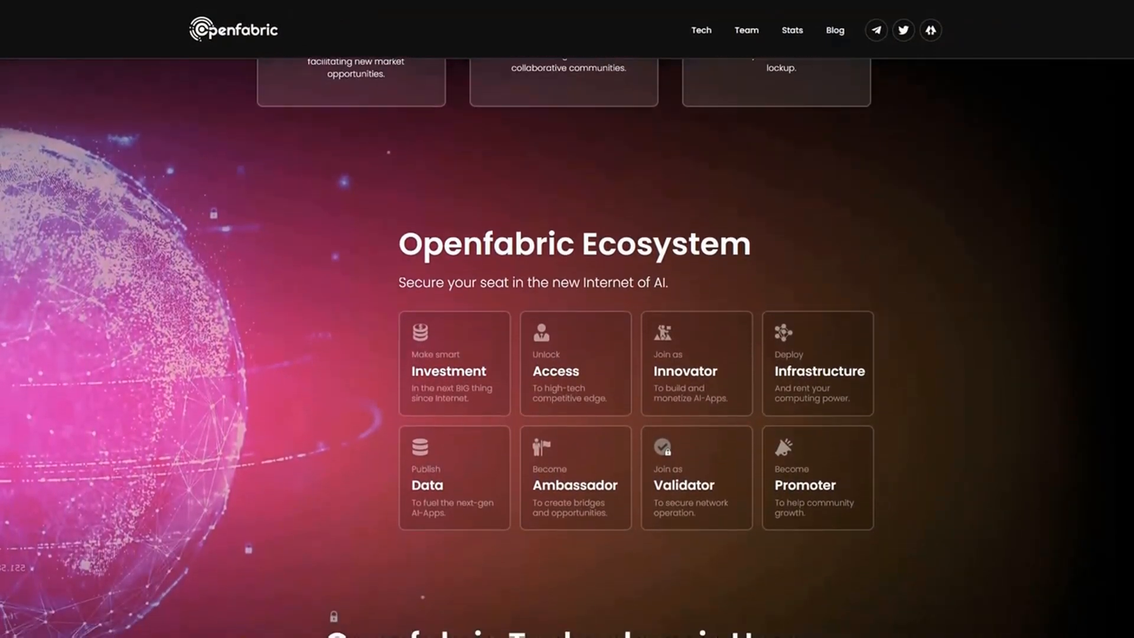
{"action": "scroll", "scroll_direction": "down", "scroll_amount": 3}
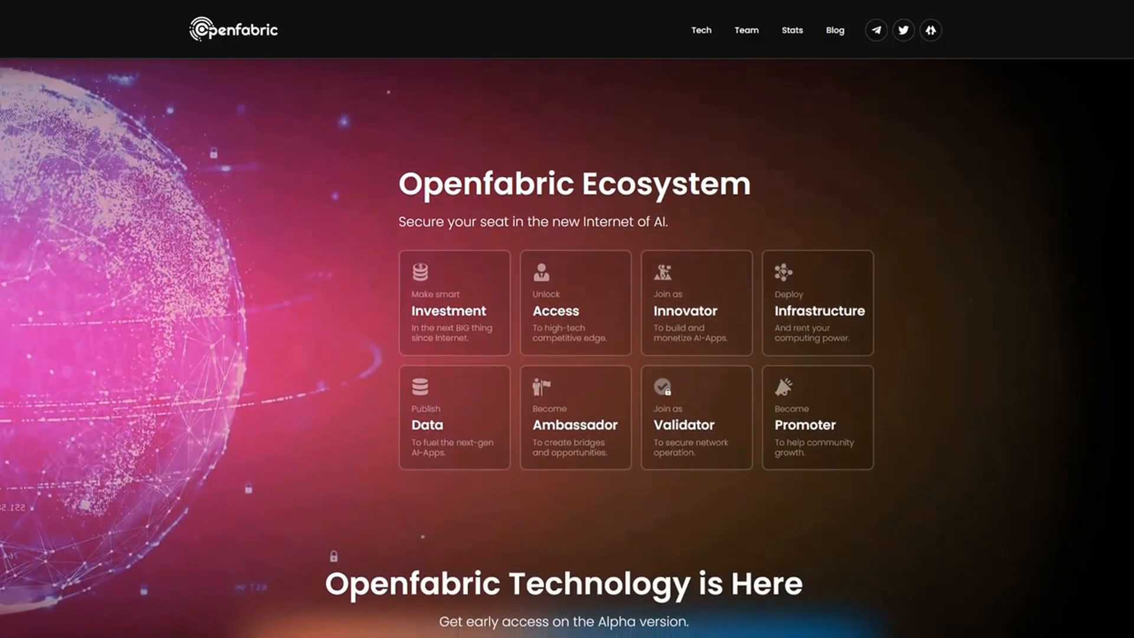
{"action": "scroll", "scroll_direction": "down", "scroll_amount": 3}
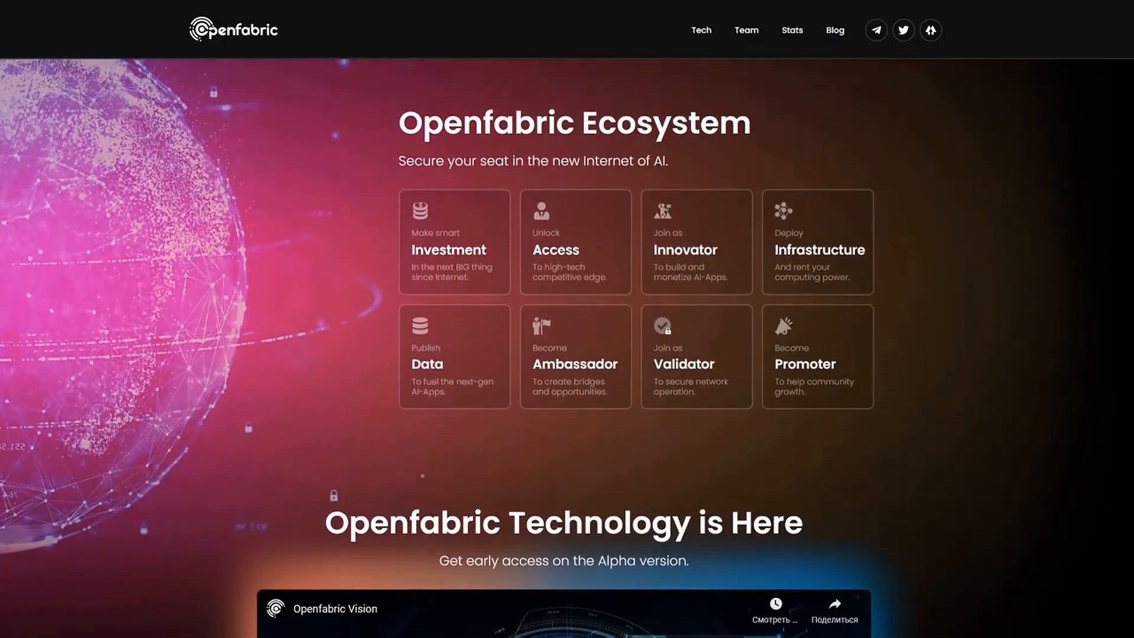
{"action": "scroll", "scroll_direction": "down", "scroll_amount": 3}
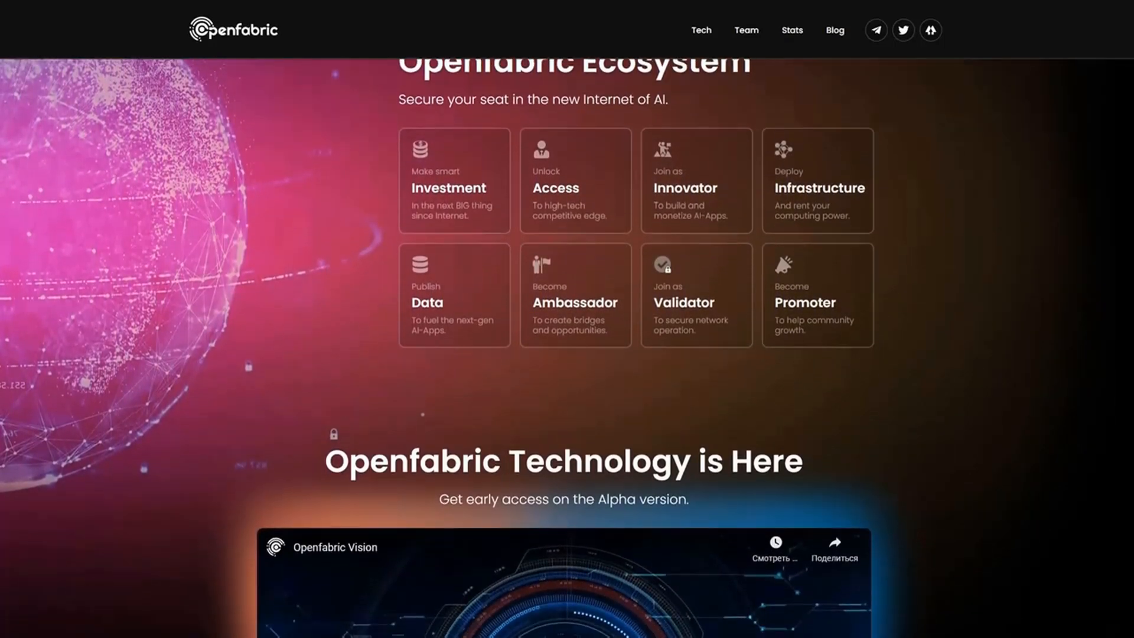
{"action": "scroll", "scroll_direction": "down", "scroll_amount": 3}
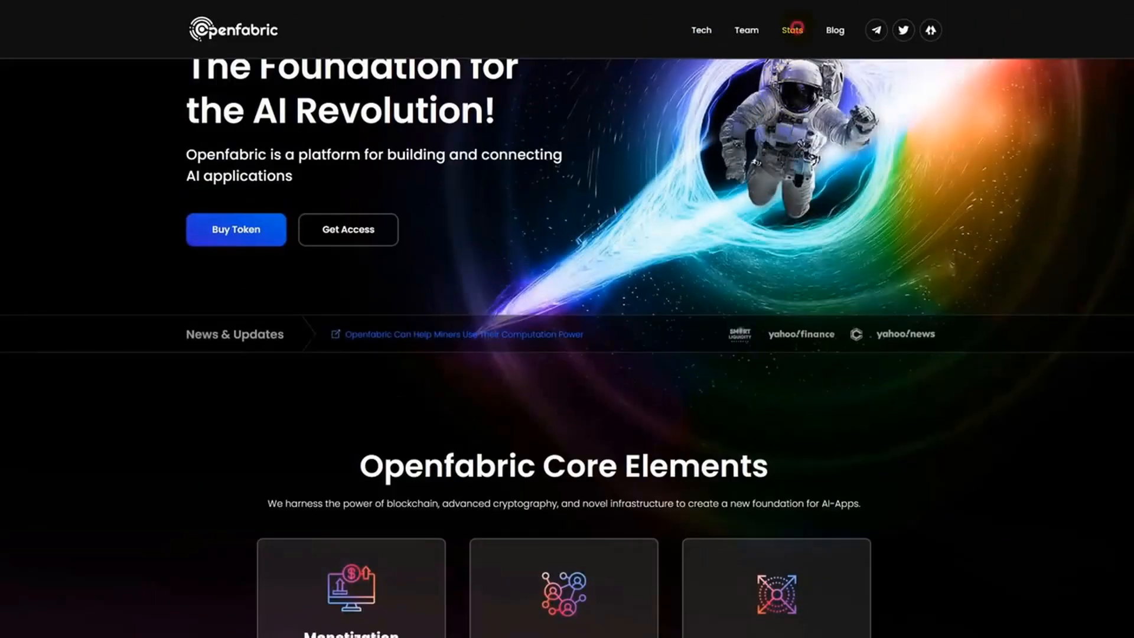
- View the development stats page filtered to the past week's activity
{"action": "left_click", "coordinate": [791, 30]}
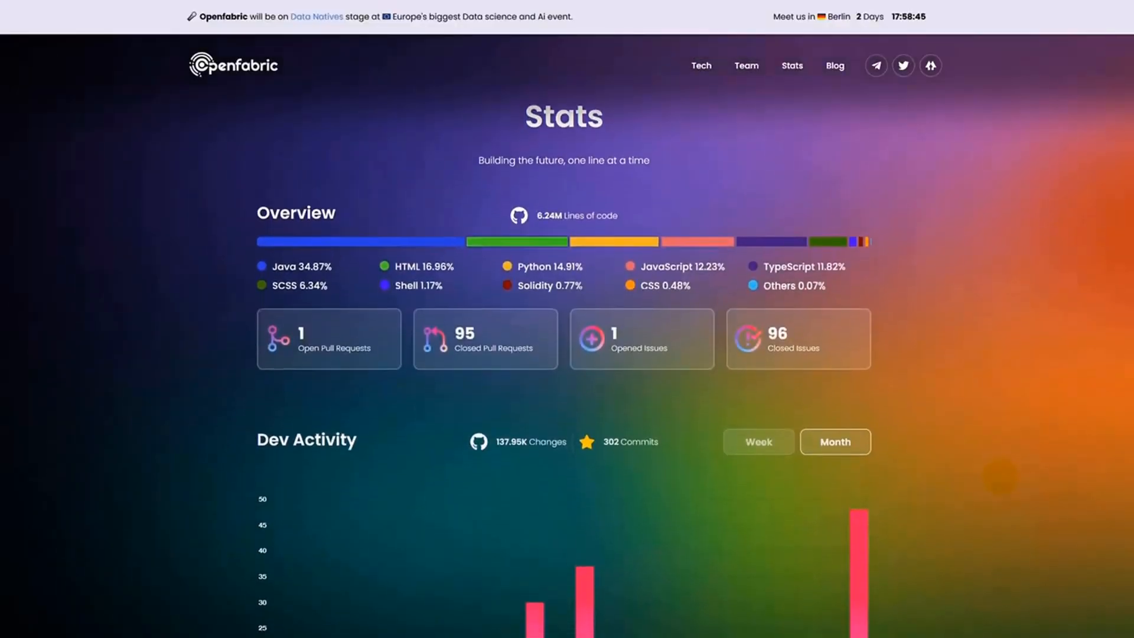
{"action": "scroll", "scroll_direction": "down", "scroll_amount": 3}
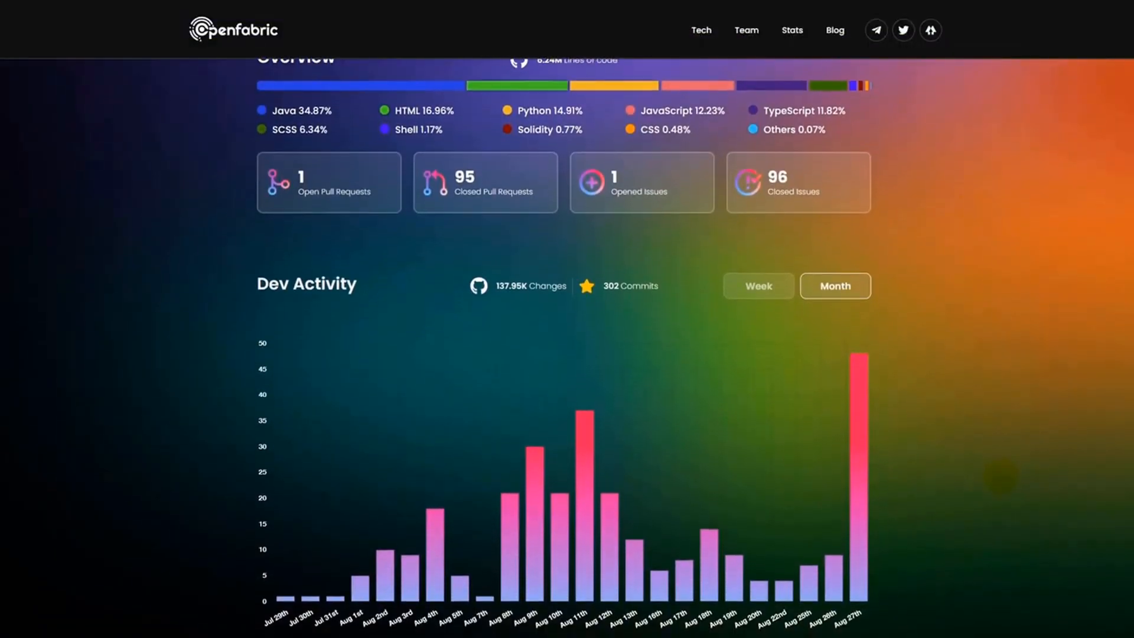
{"action": "scroll", "scroll_direction": "down", "scroll_amount": 3}
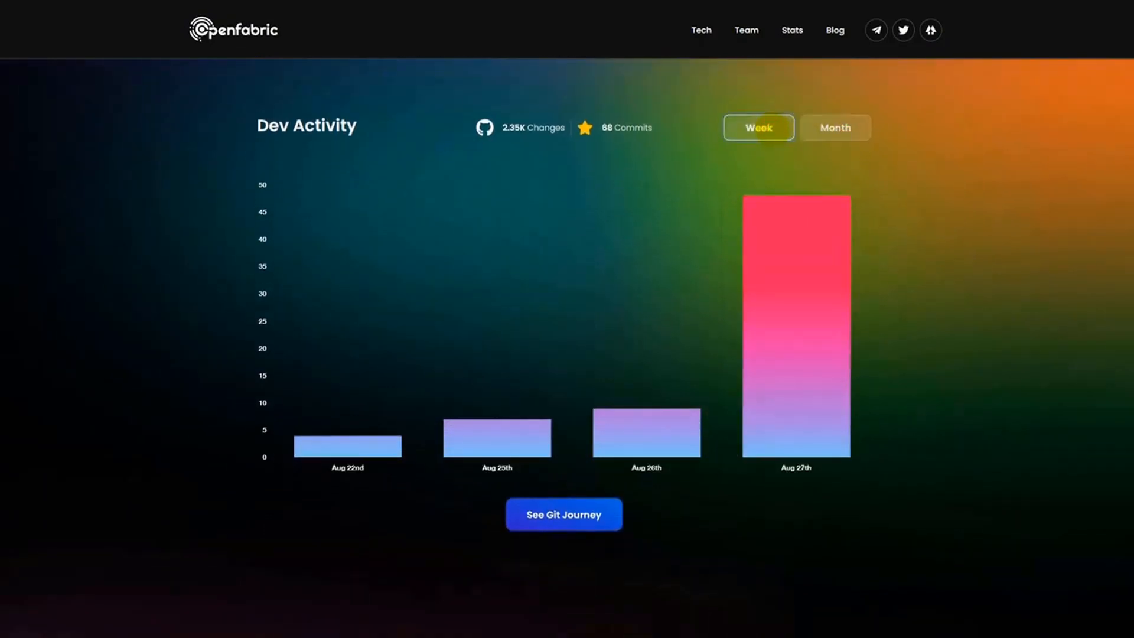
{"action": "left_click", "coordinate": [835, 128]}
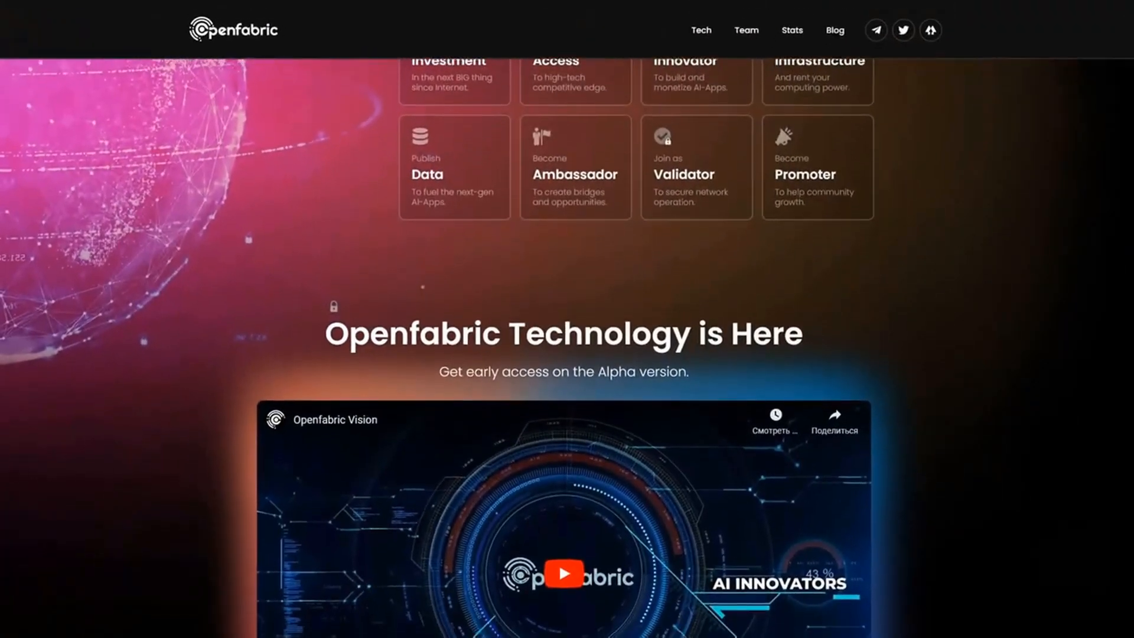
- Scroll further through the development activity listing
{"action": "scroll", "scroll_direction": "down", "scroll_amount": 3}
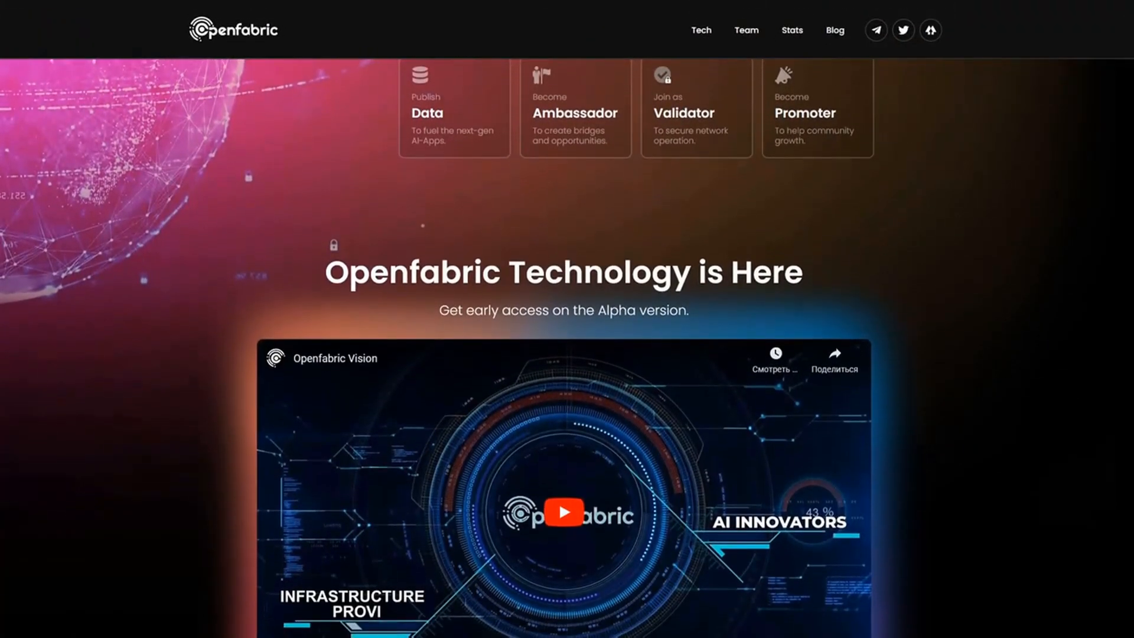
{"action": "scroll", "scroll_direction": "down", "scroll_amount": 3}
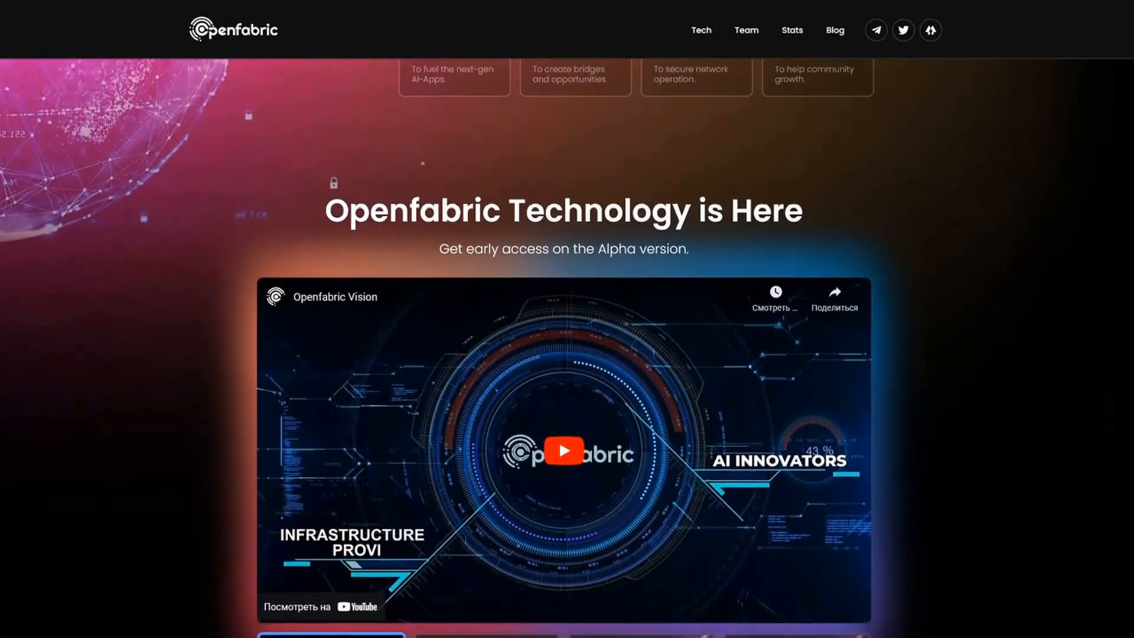
{"action": "scroll", "scroll_direction": "down", "scroll_amount": 3}
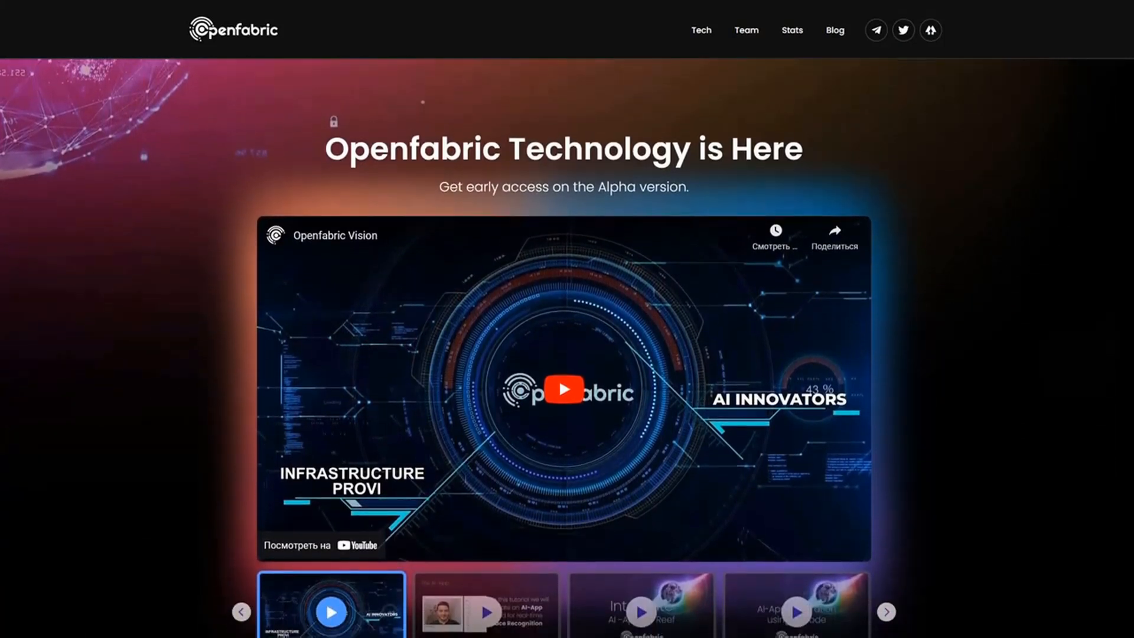
{"action": "scroll", "scroll_direction": "down", "scroll_amount": 3}
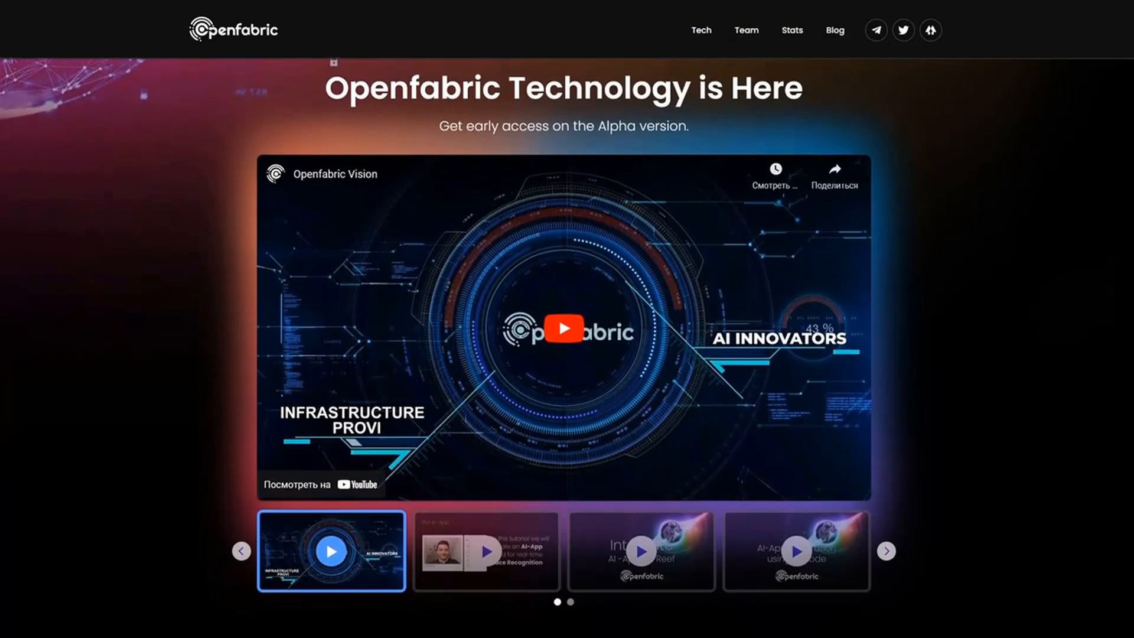
{"action": "scroll", "scroll_direction": "down", "scroll_amount": 3}
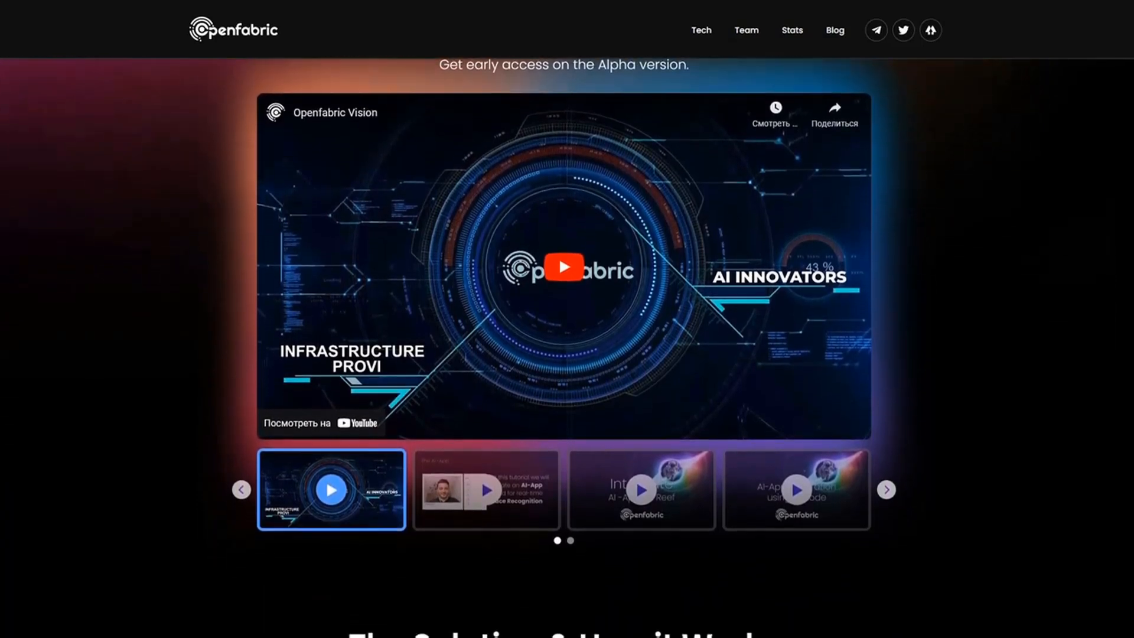
{"action": "scroll", "scroll_direction": "down", "scroll_amount": 3}
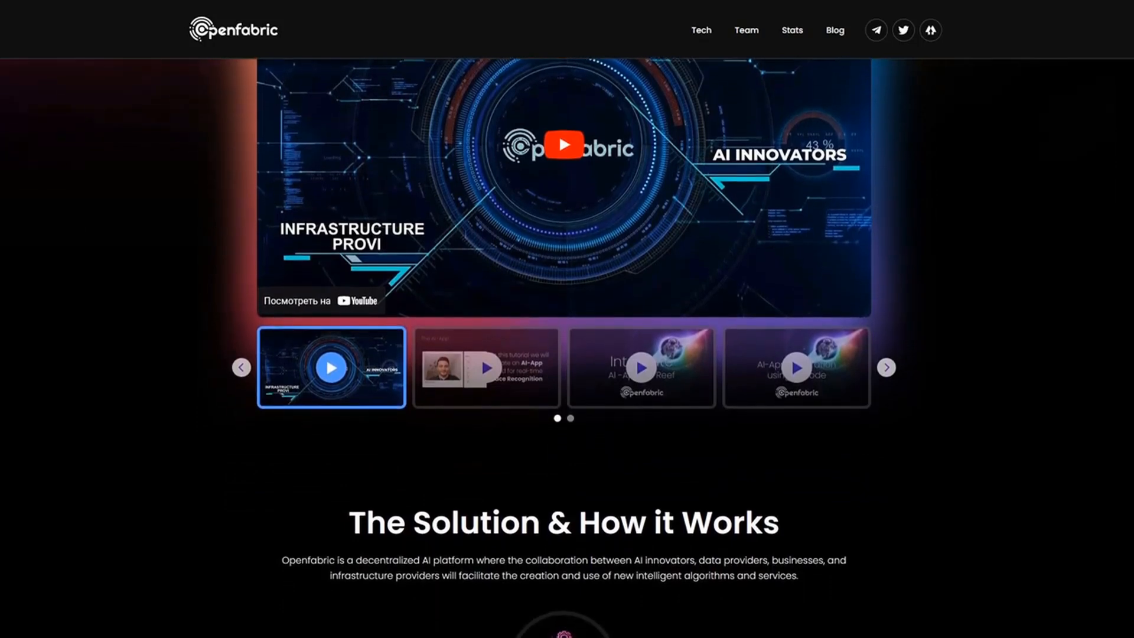
{"action": "scroll", "scroll_direction": "down", "scroll_amount": 3}
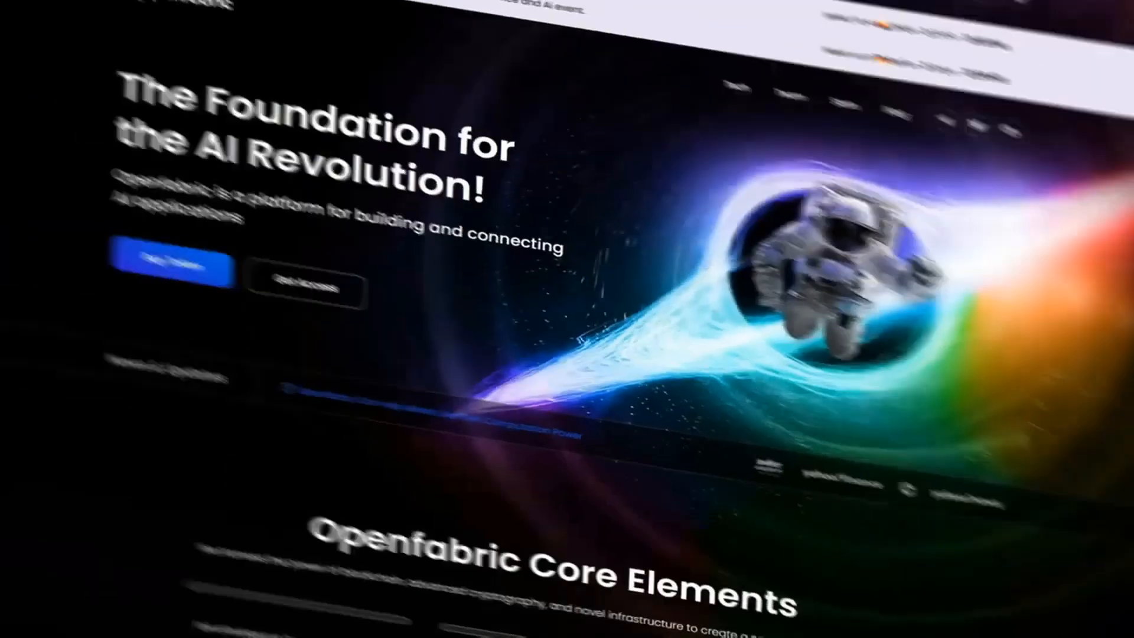
- Jump to Core Team via the Team nav link and scroll through member cards to the Advisory Board
{"action": "left_click", "coordinate": [746, 65]}
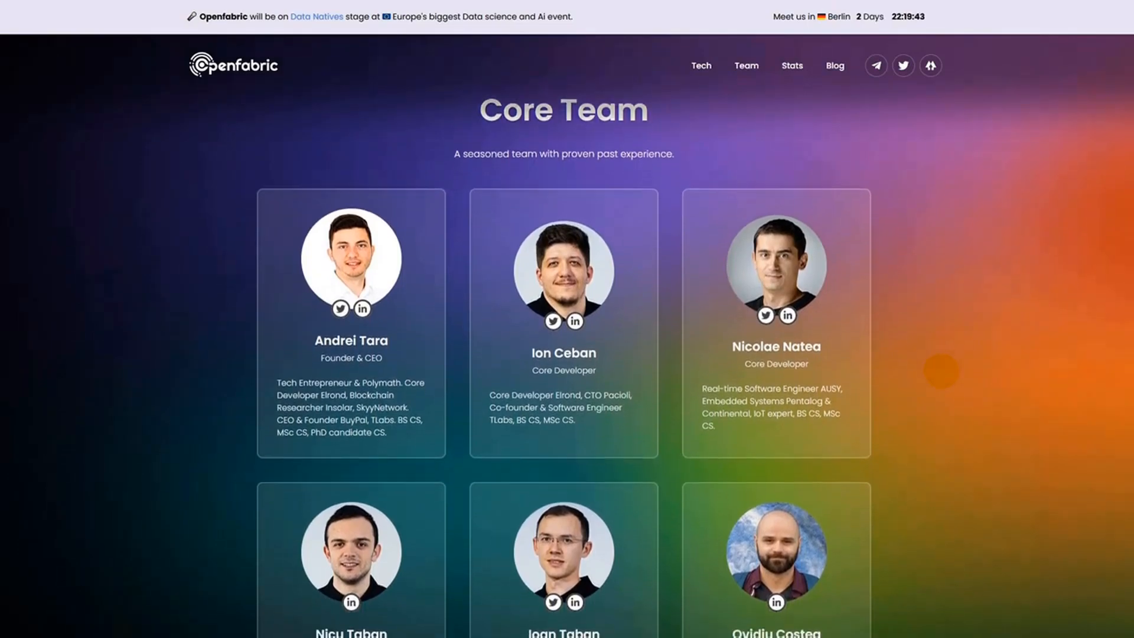
{"action": "scroll", "scroll_direction": "down", "scroll_amount": 3}
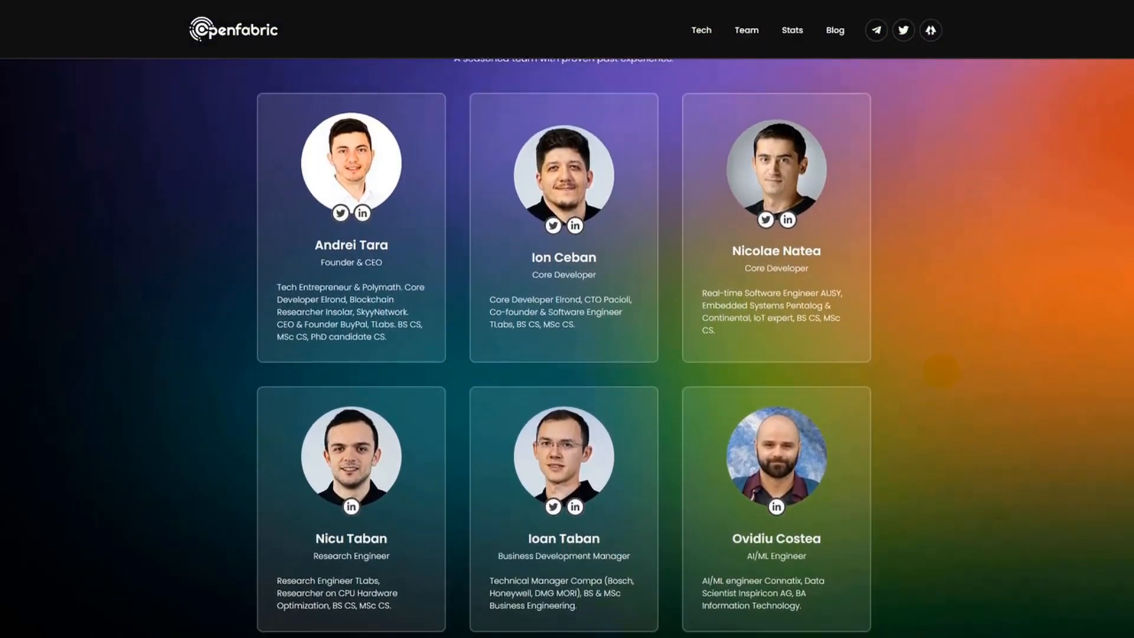
{"action": "scroll", "scroll_direction": "down", "scroll_amount": 3}
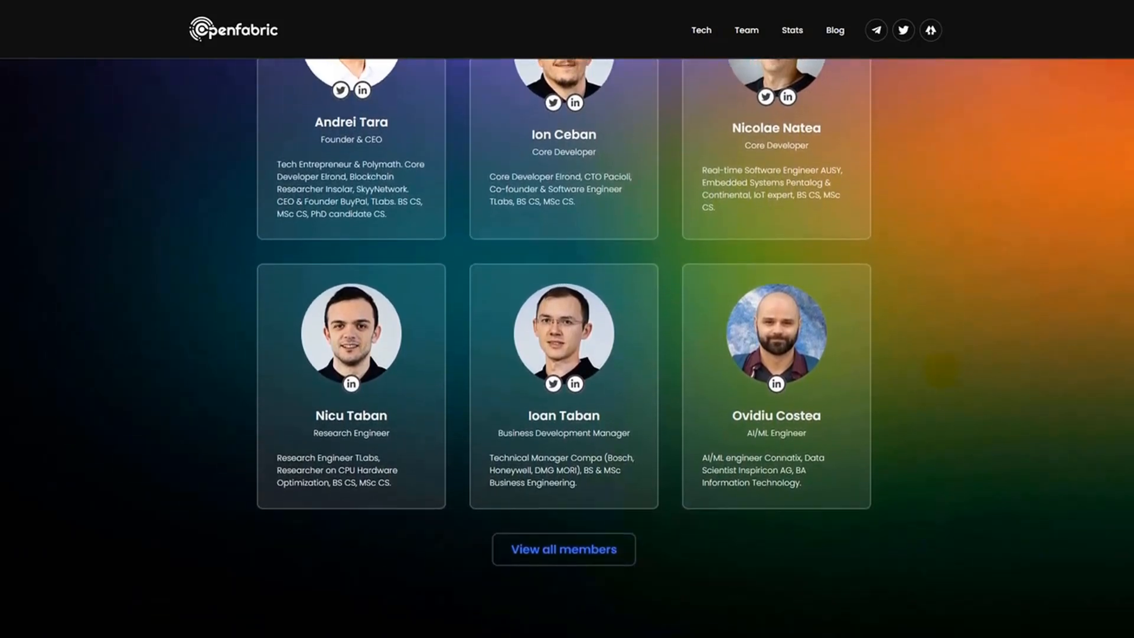
{"action": "scroll", "scroll_direction": "down", "scroll_amount": 3}
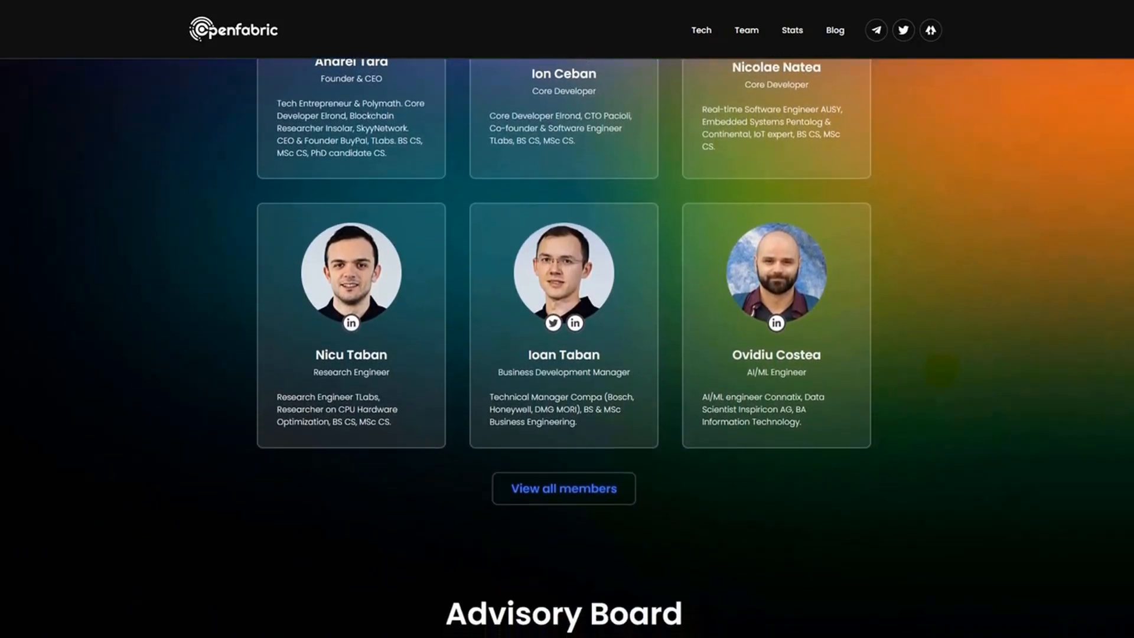
{"action": "scroll", "scroll_direction": "down", "scroll_amount": 3}
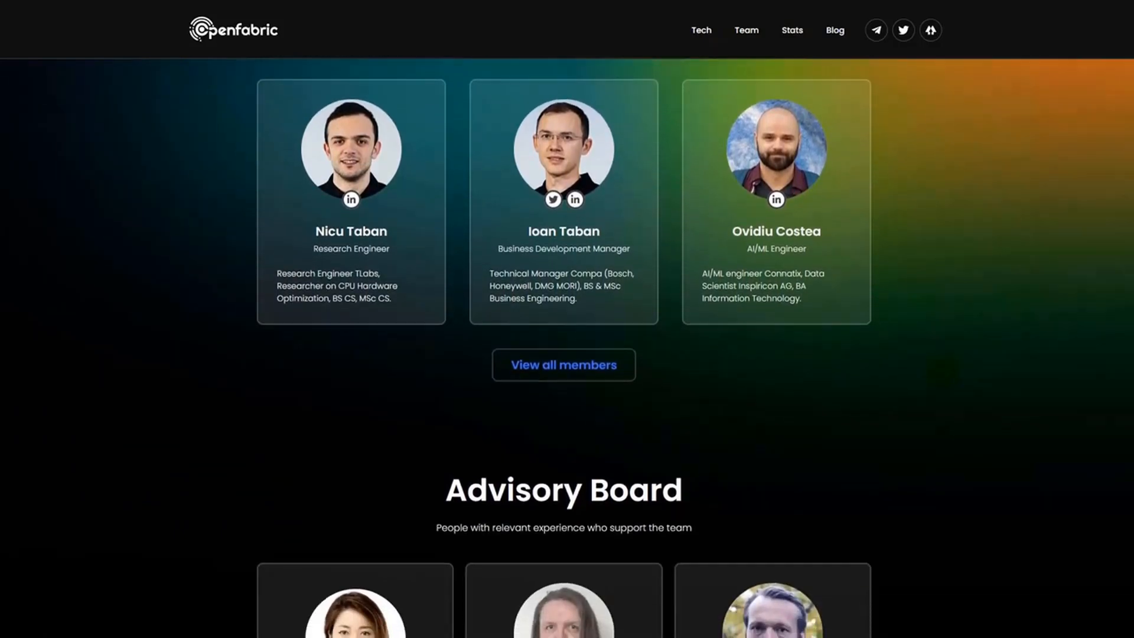
{"action": "scroll", "scroll_direction": "down", "scroll_amount": 3}
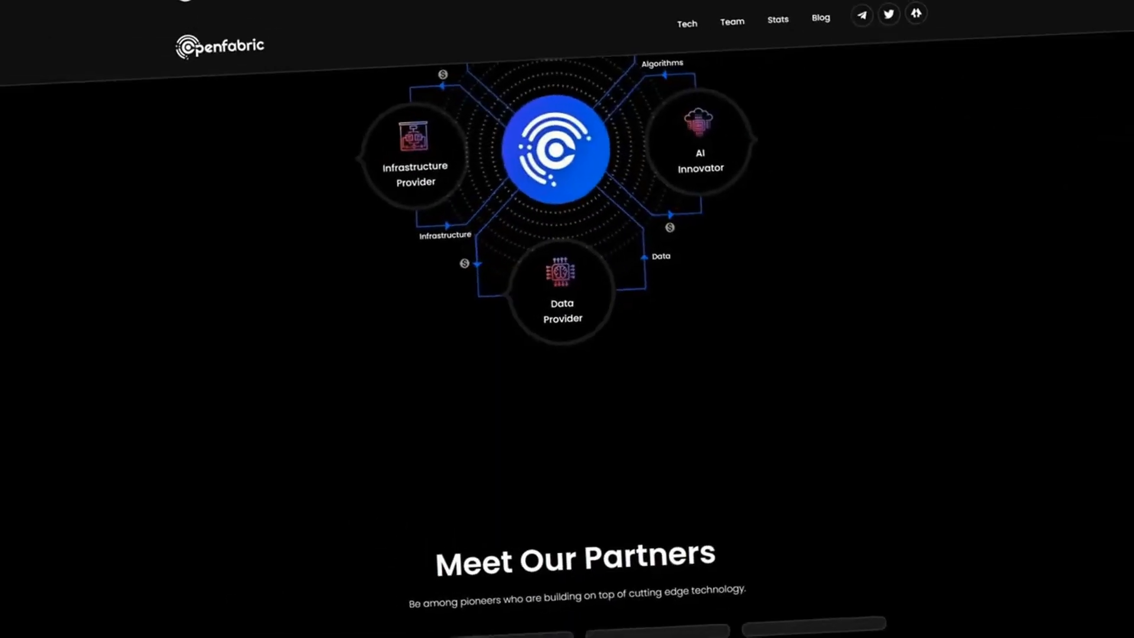
- Scroll below the network diagram to the full partner logo grid and Become a Partner button
{"action": "scroll", "scroll_direction": "down", "scroll_amount": 3}
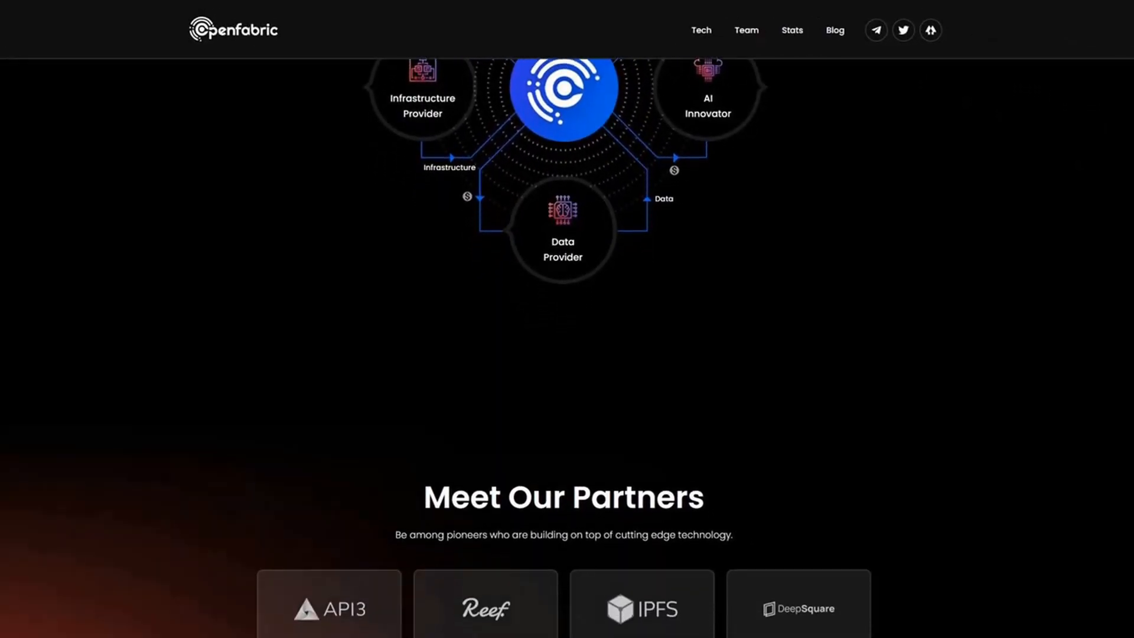
{"action": "scroll", "scroll_direction": "down", "scroll_amount": 3}
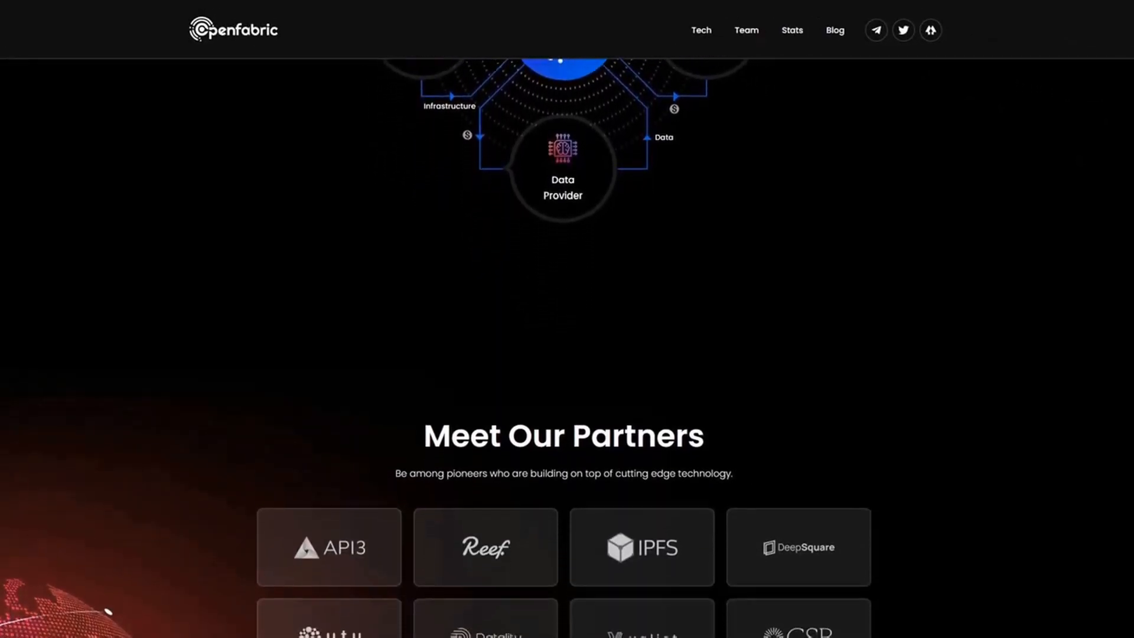
{"action": "scroll", "scroll_direction": "down", "scroll_amount": 3}
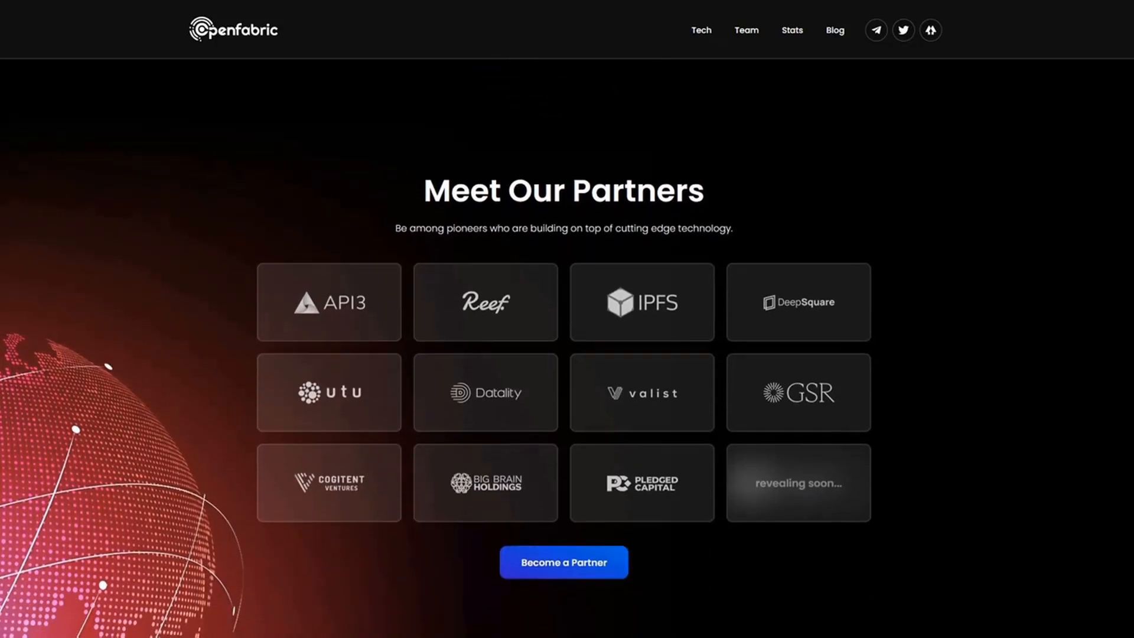
{"action": "scroll", "scroll_direction": "down", "scroll_amount": 3}
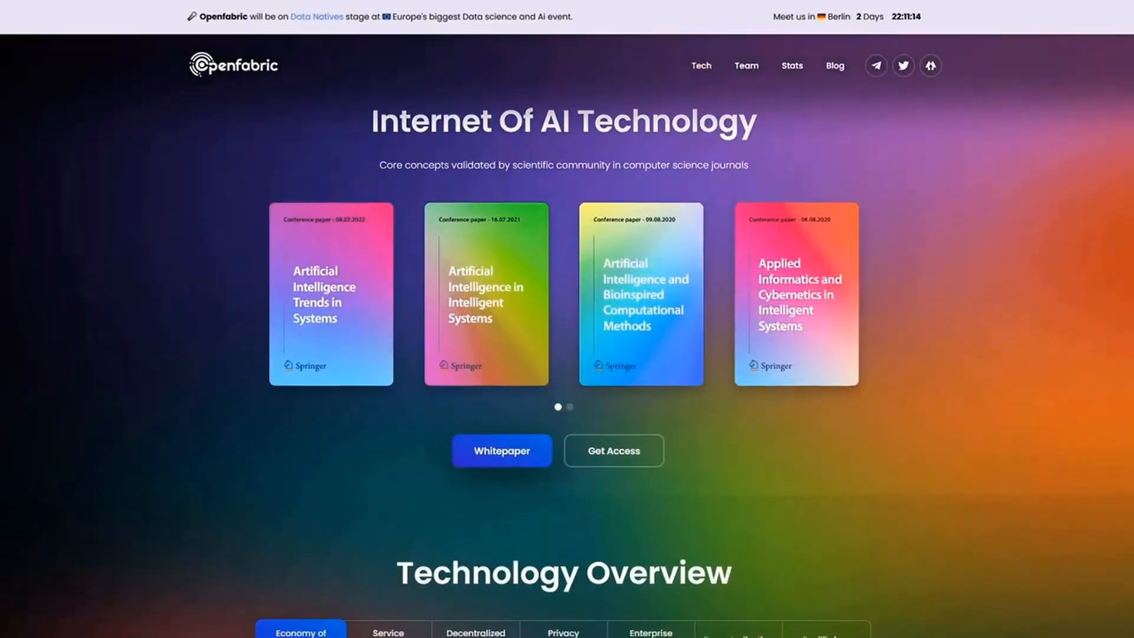
- Scroll past the conference paper cards to the Technology Overview tabs
{"action": "scroll", "scroll_direction": "down", "scroll_amount": 3}
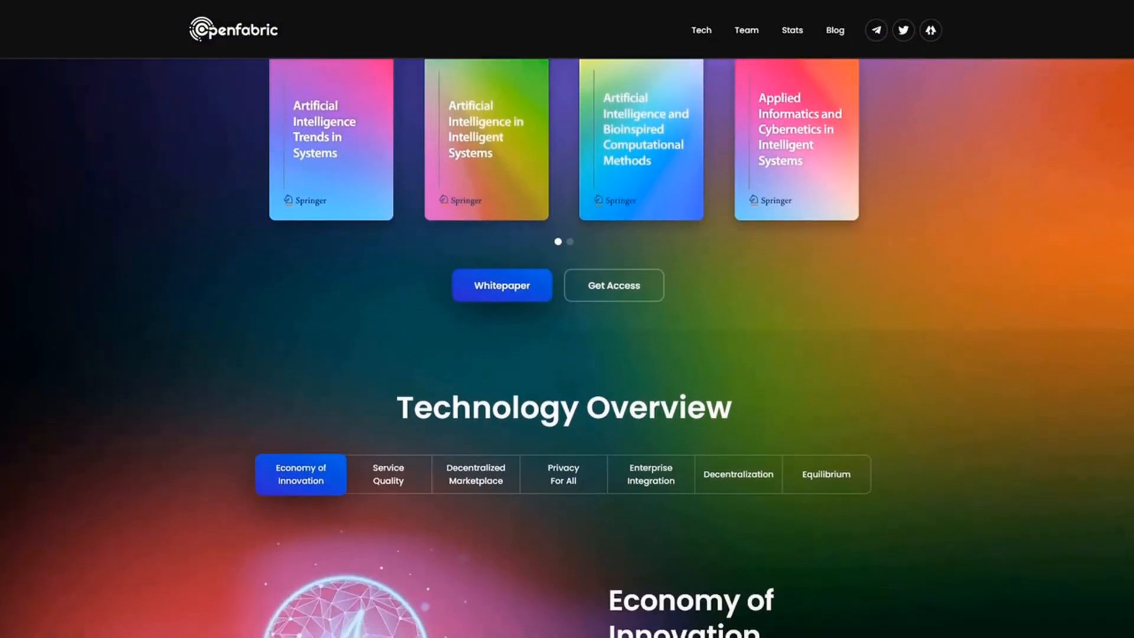
{"action": "scroll", "scroll_direction": "down", "scroll_amount": 3}
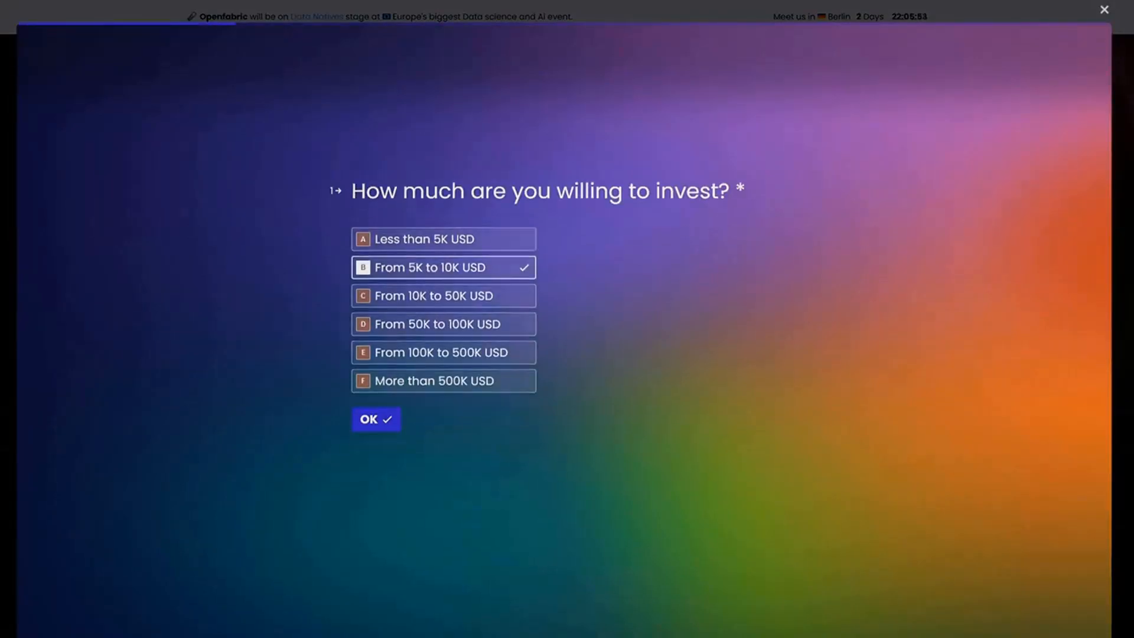
- Confirm the 5K–10K USD investment range and answer how they heard about Openfabric
{"action": "left_click", "coordinate": [376, 418]}
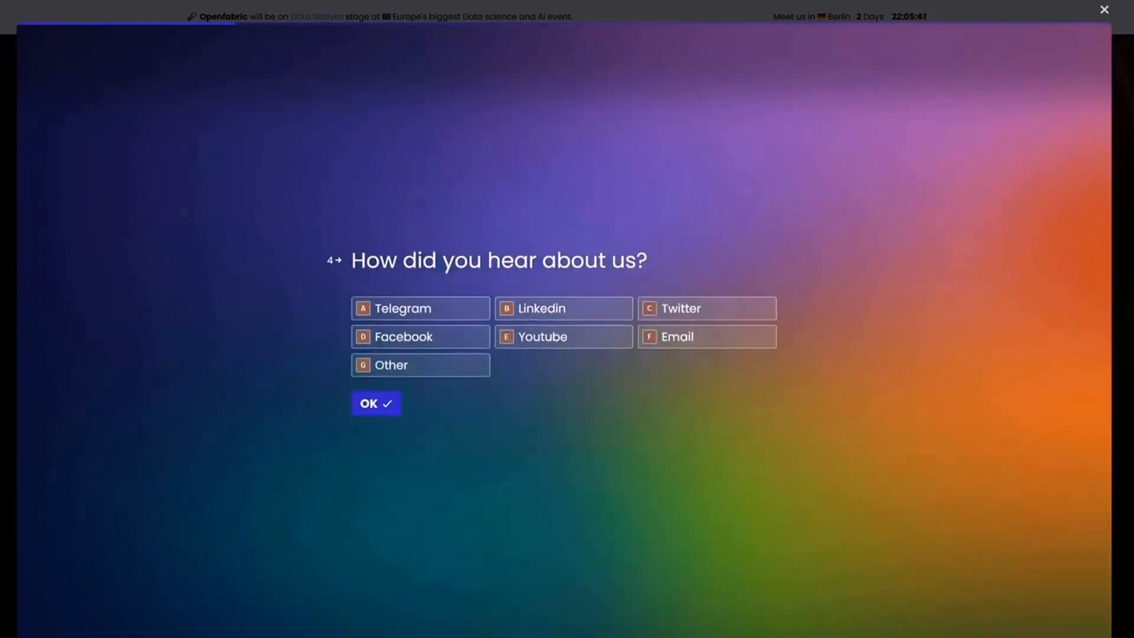
{"action": "left_click", "coordinate": [375, 403]}
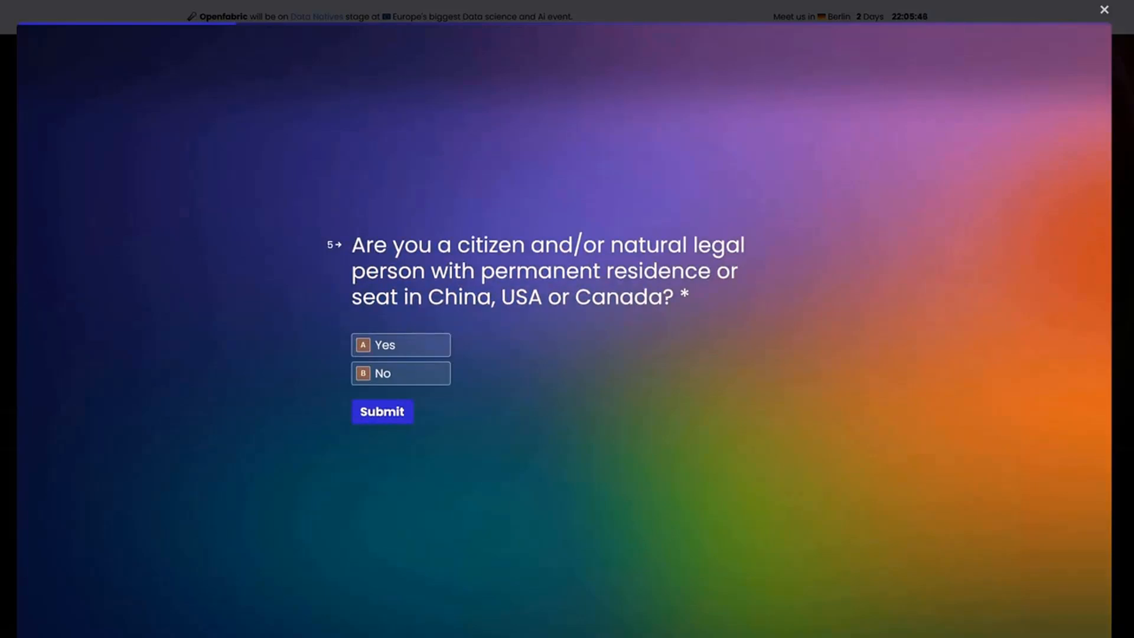